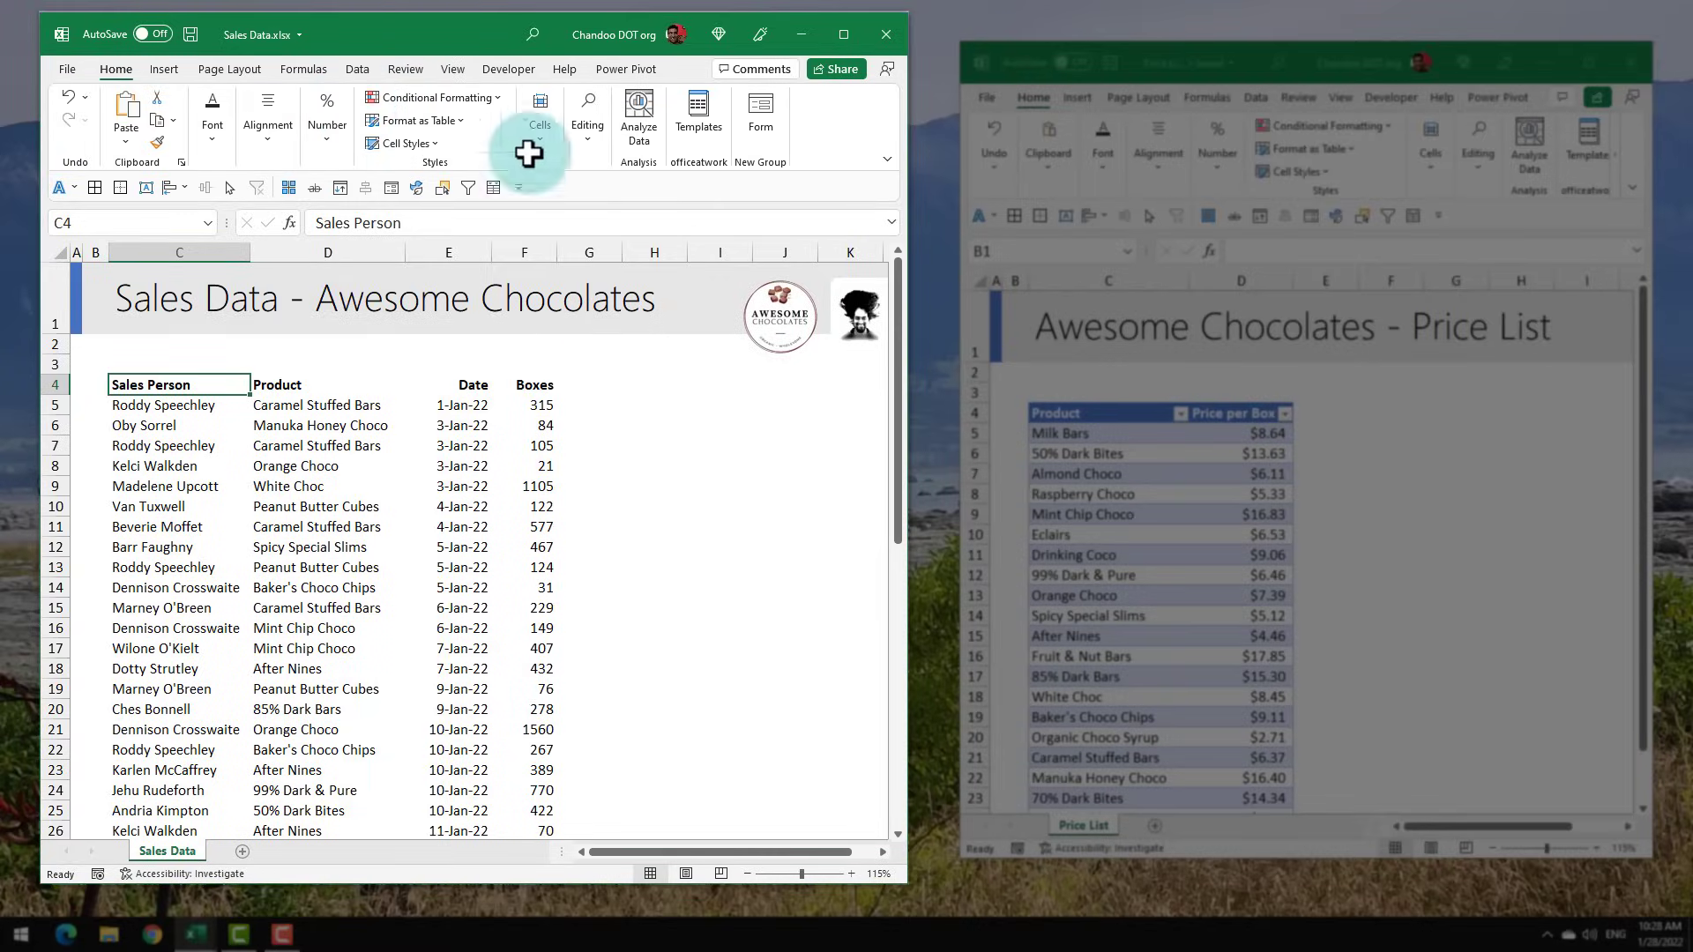
- Check Caramel Stuffed Bars and its price per box in the Price List workbook's table
{"action": "left_click", "coordinate": [1421, 413]}
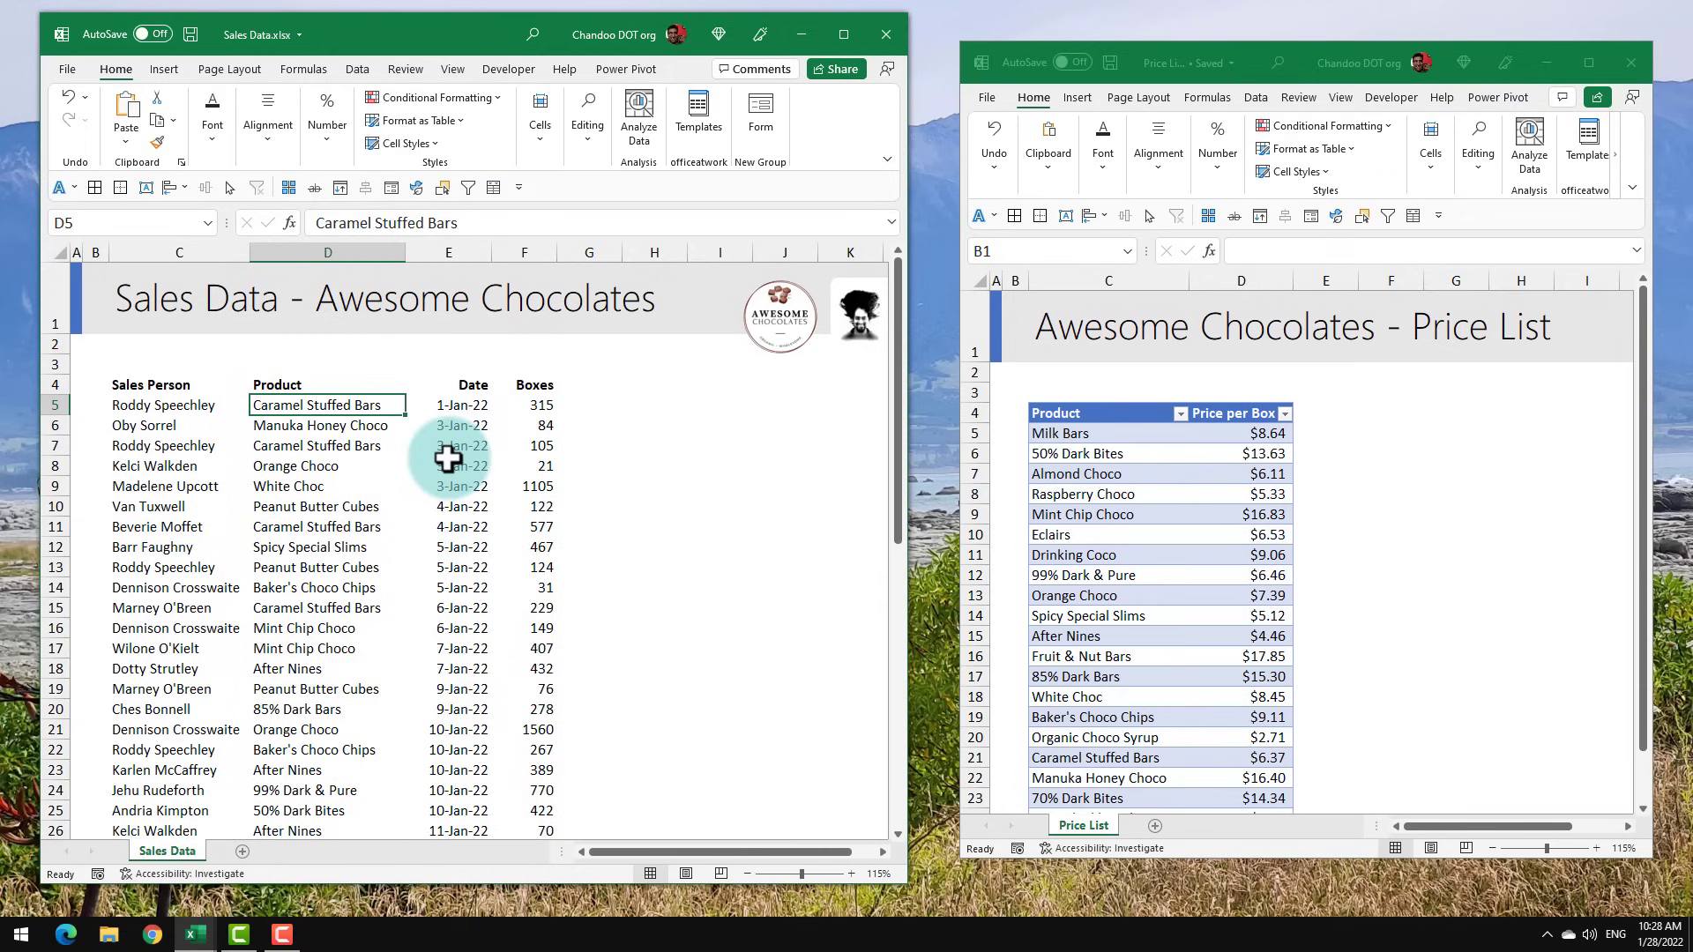
{"action": "mouse_move", "coordinate": [540, 420]}
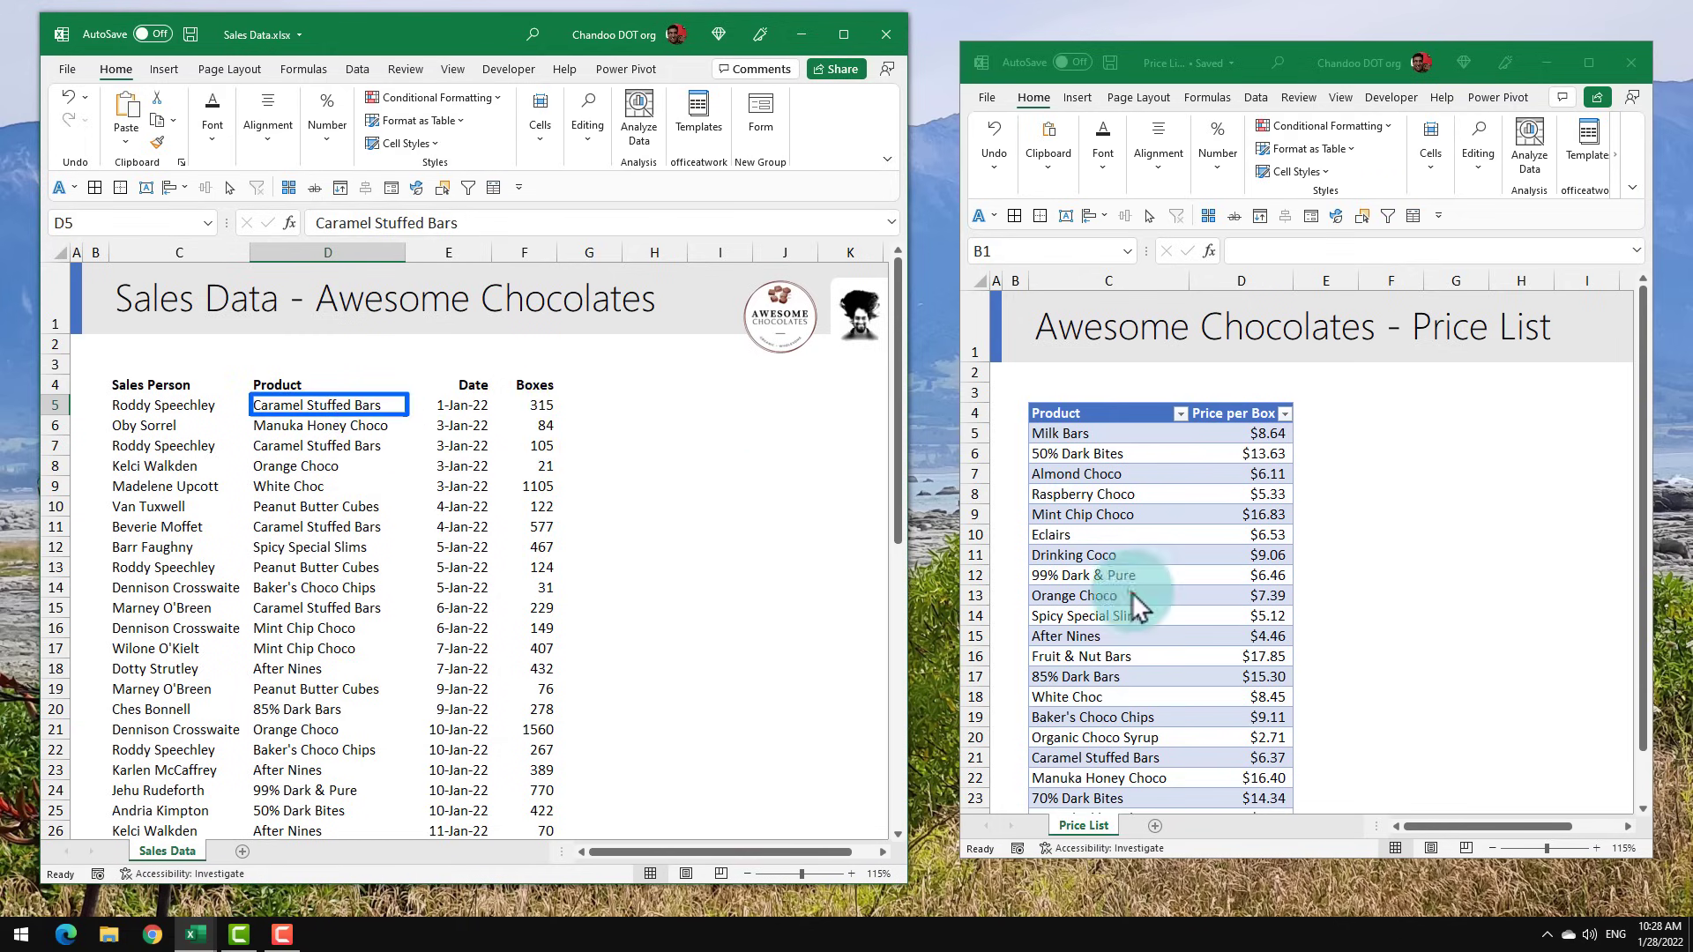
{"action": "scroll", "scroll_direction": "down", "scroll_amount": 3}
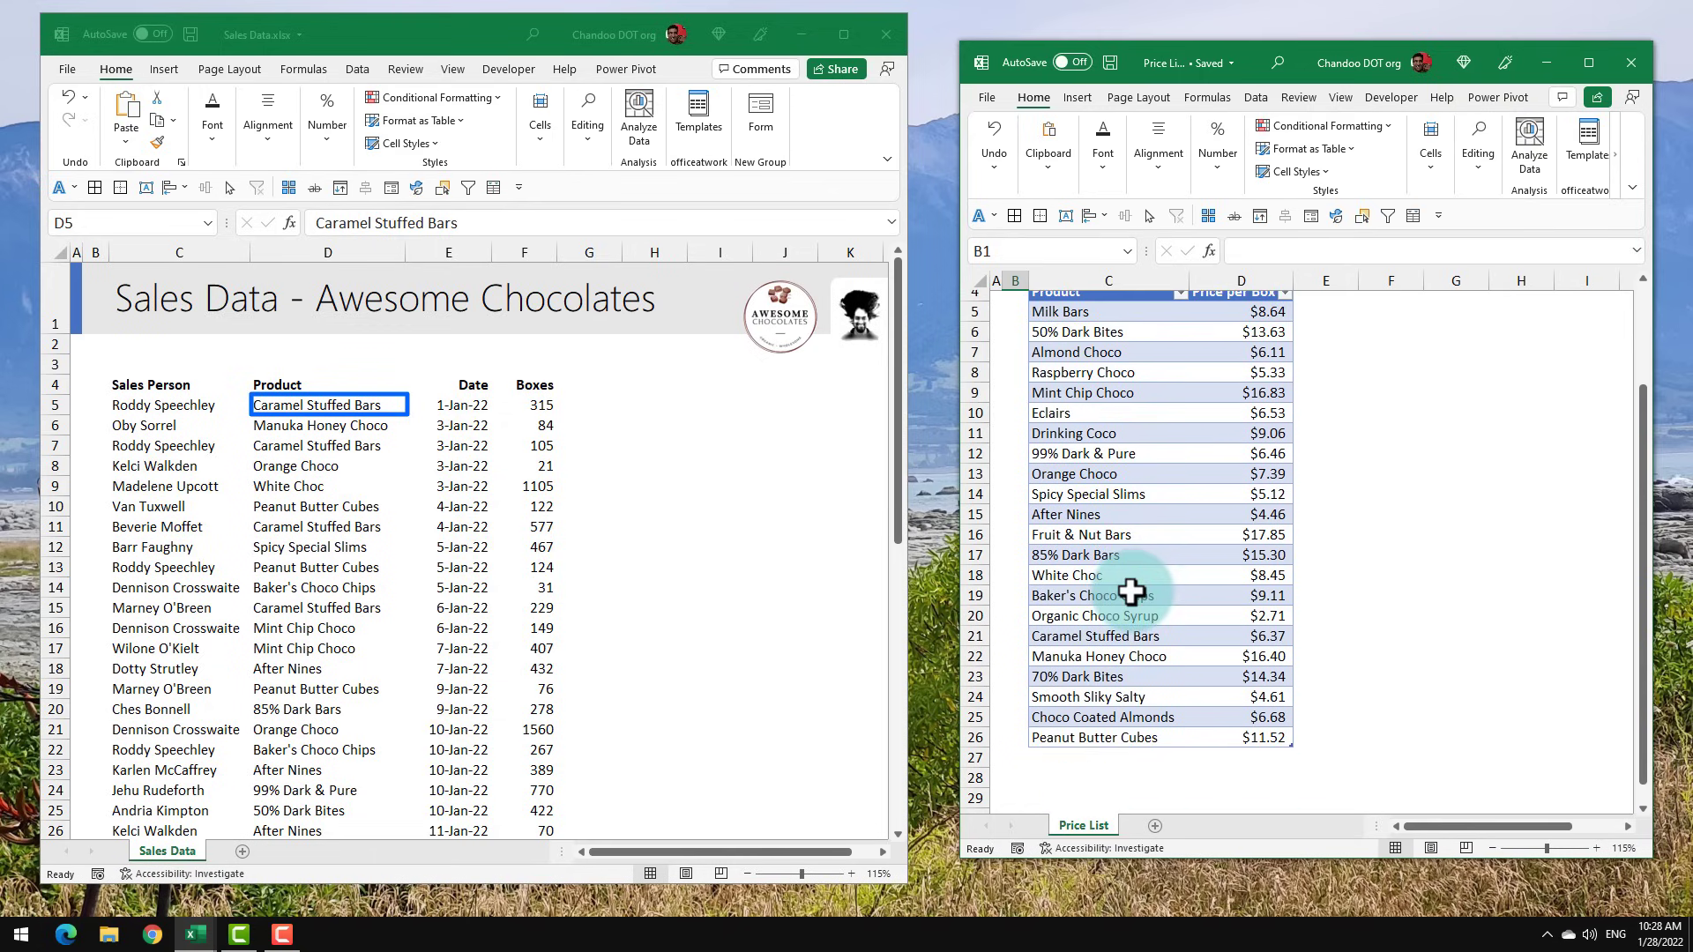
{"action": "left_click", "coordinate": [1106, 637]}
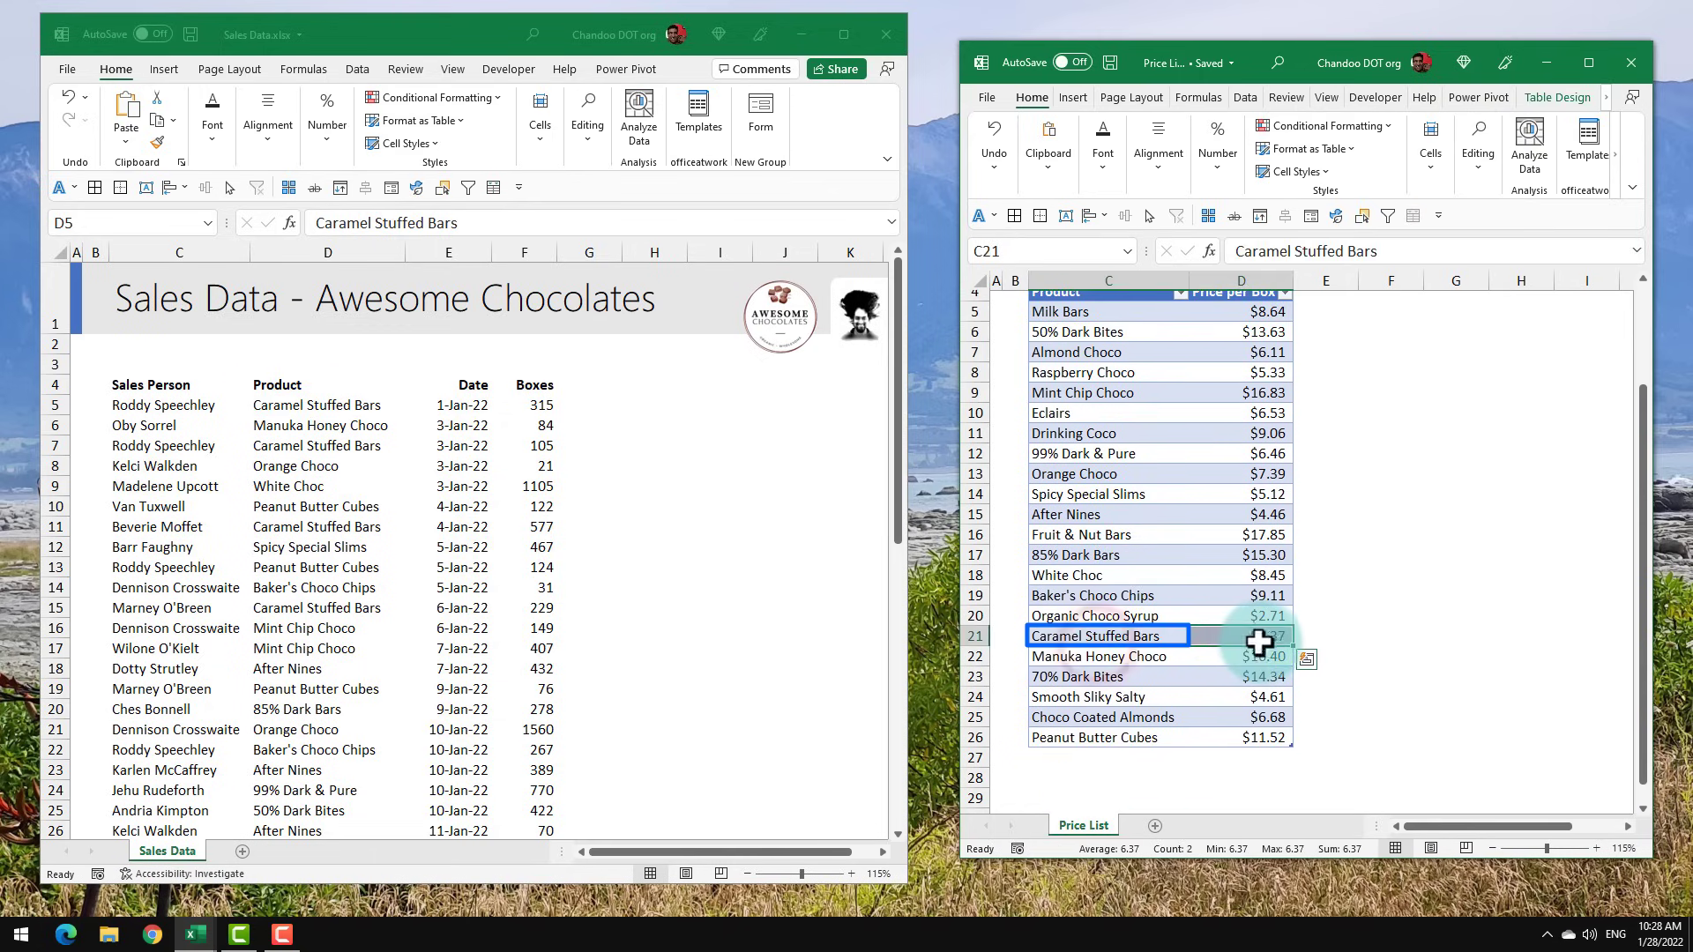
{"action": "left_click", "coordinate": [1239, 637]}
{"action": "type", "text": "="}
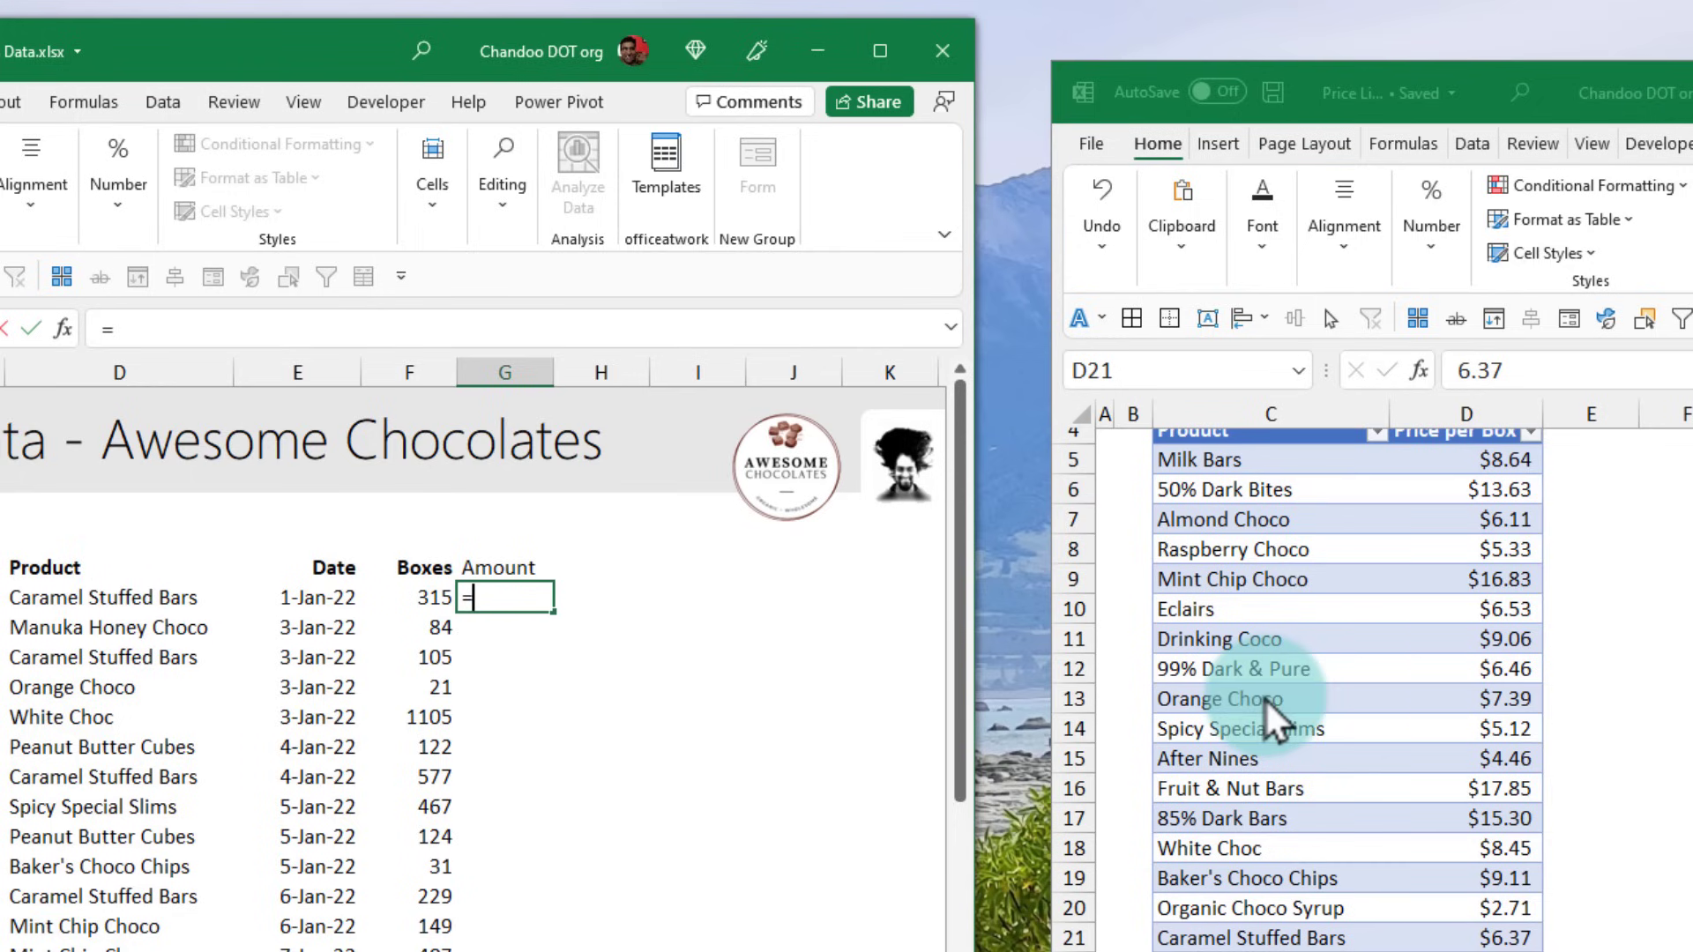
- Enter G5 as =XLOOKUP(D5, prices[Product], prices[Price per Box]) times the row's Boxes
{"action": "type", "text": "XLOOKUP("}
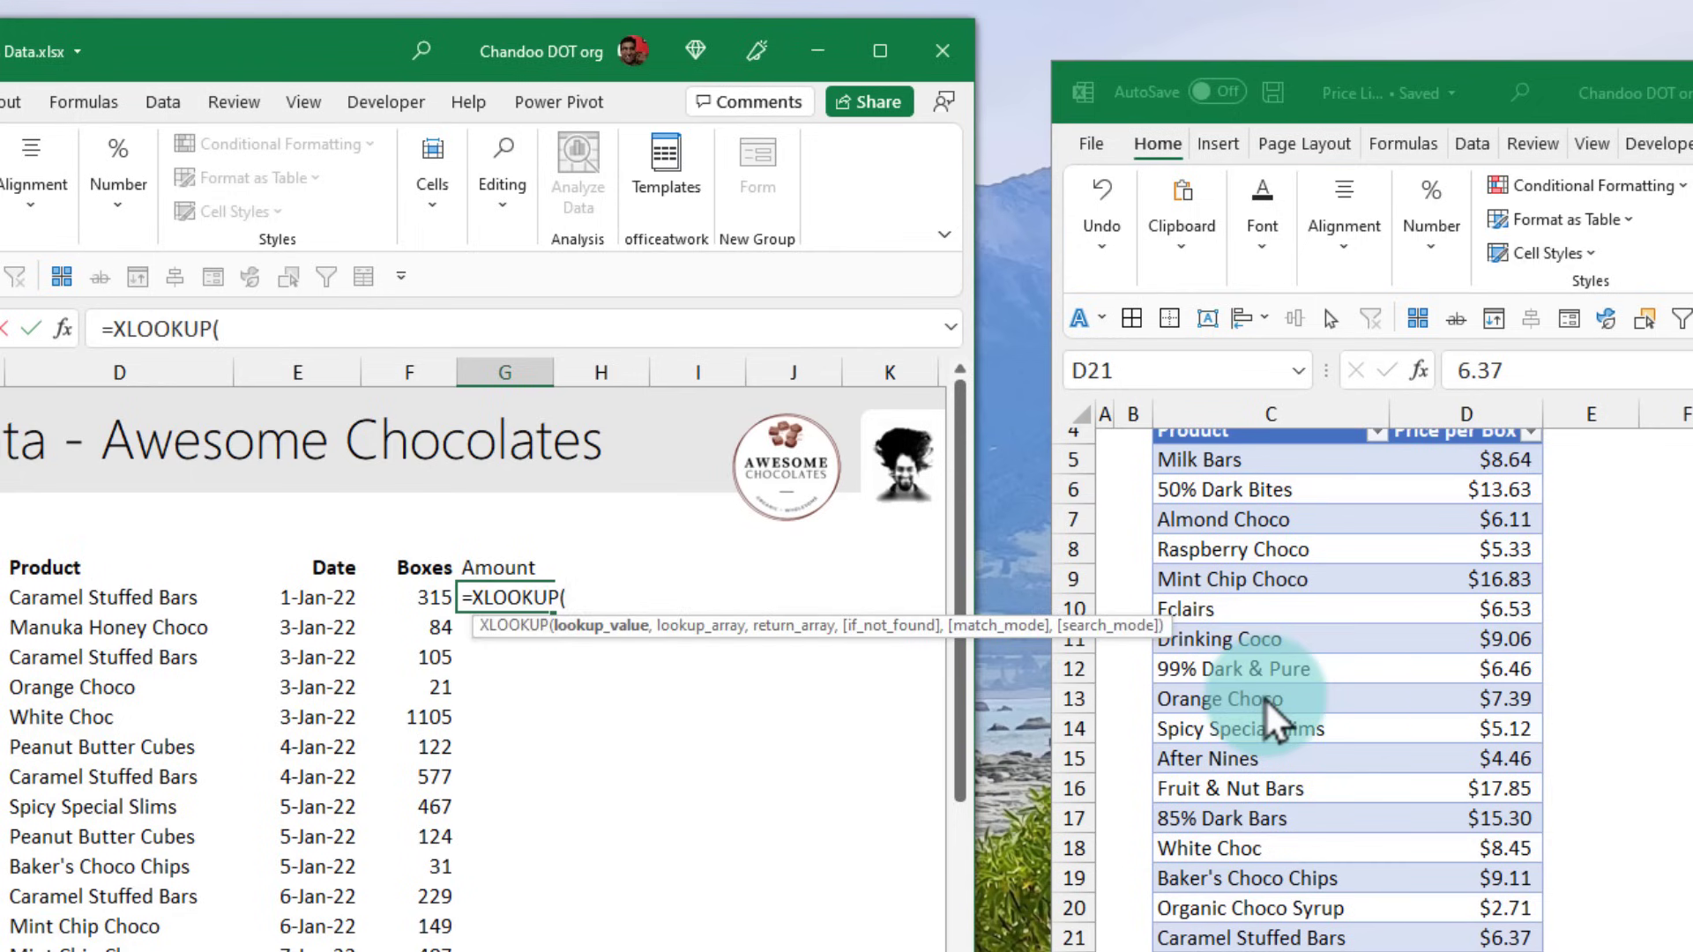
{"action": "left_click", "coordinate": [119, 598]}
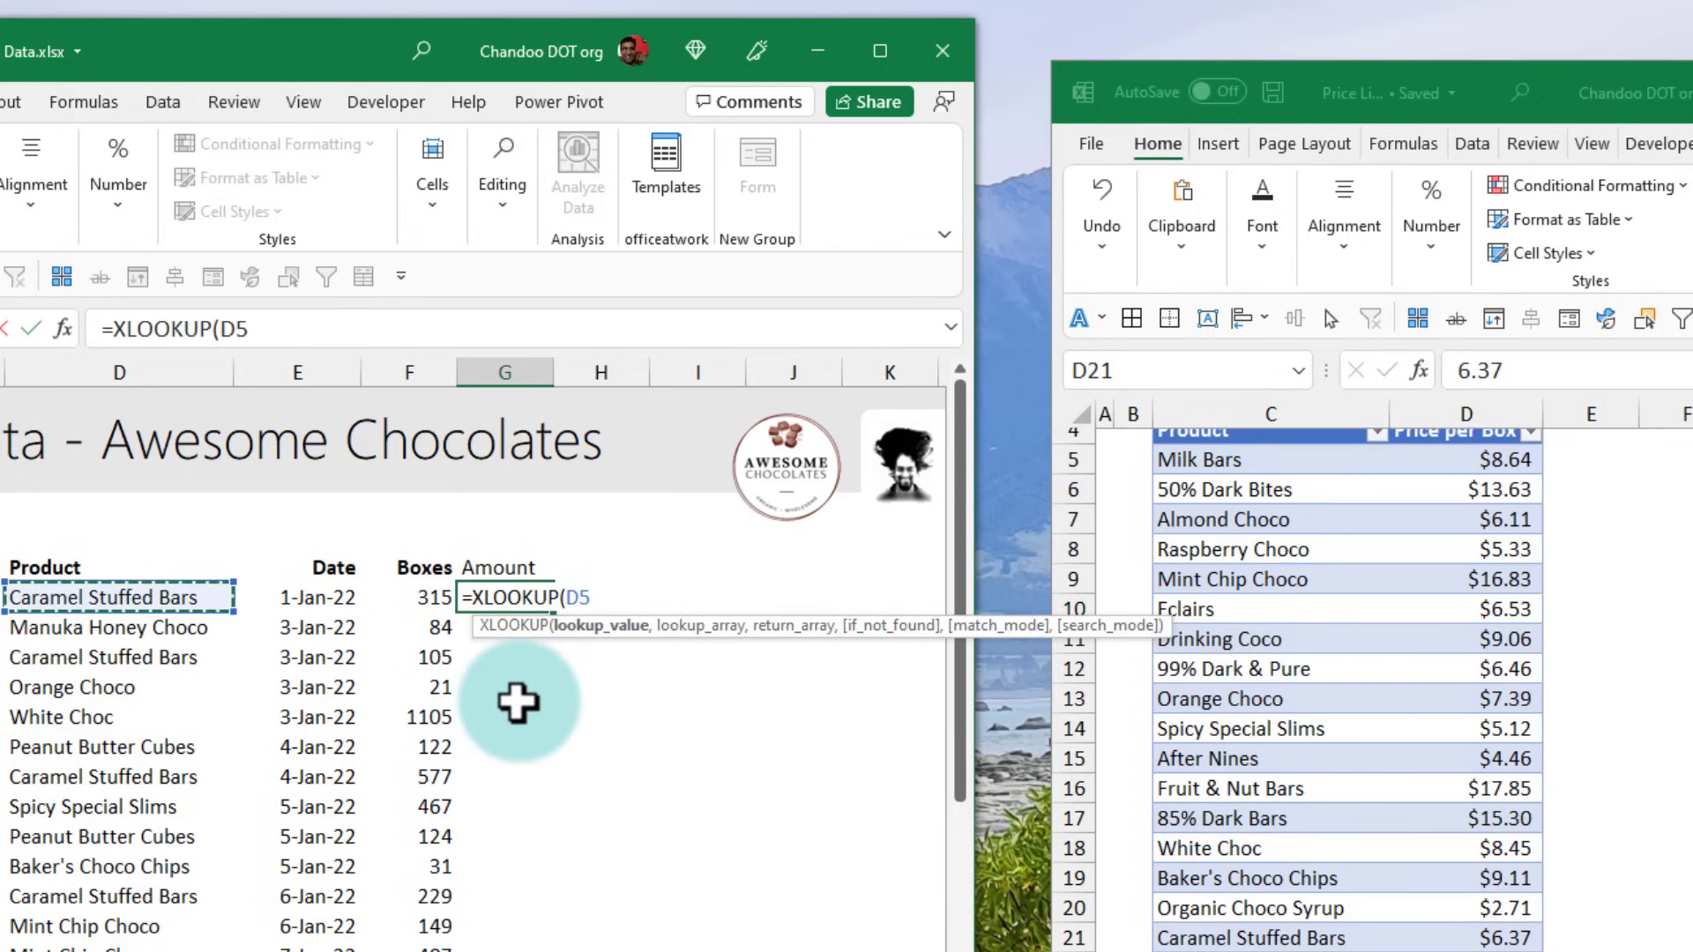
{"action": "type", "text": ","}
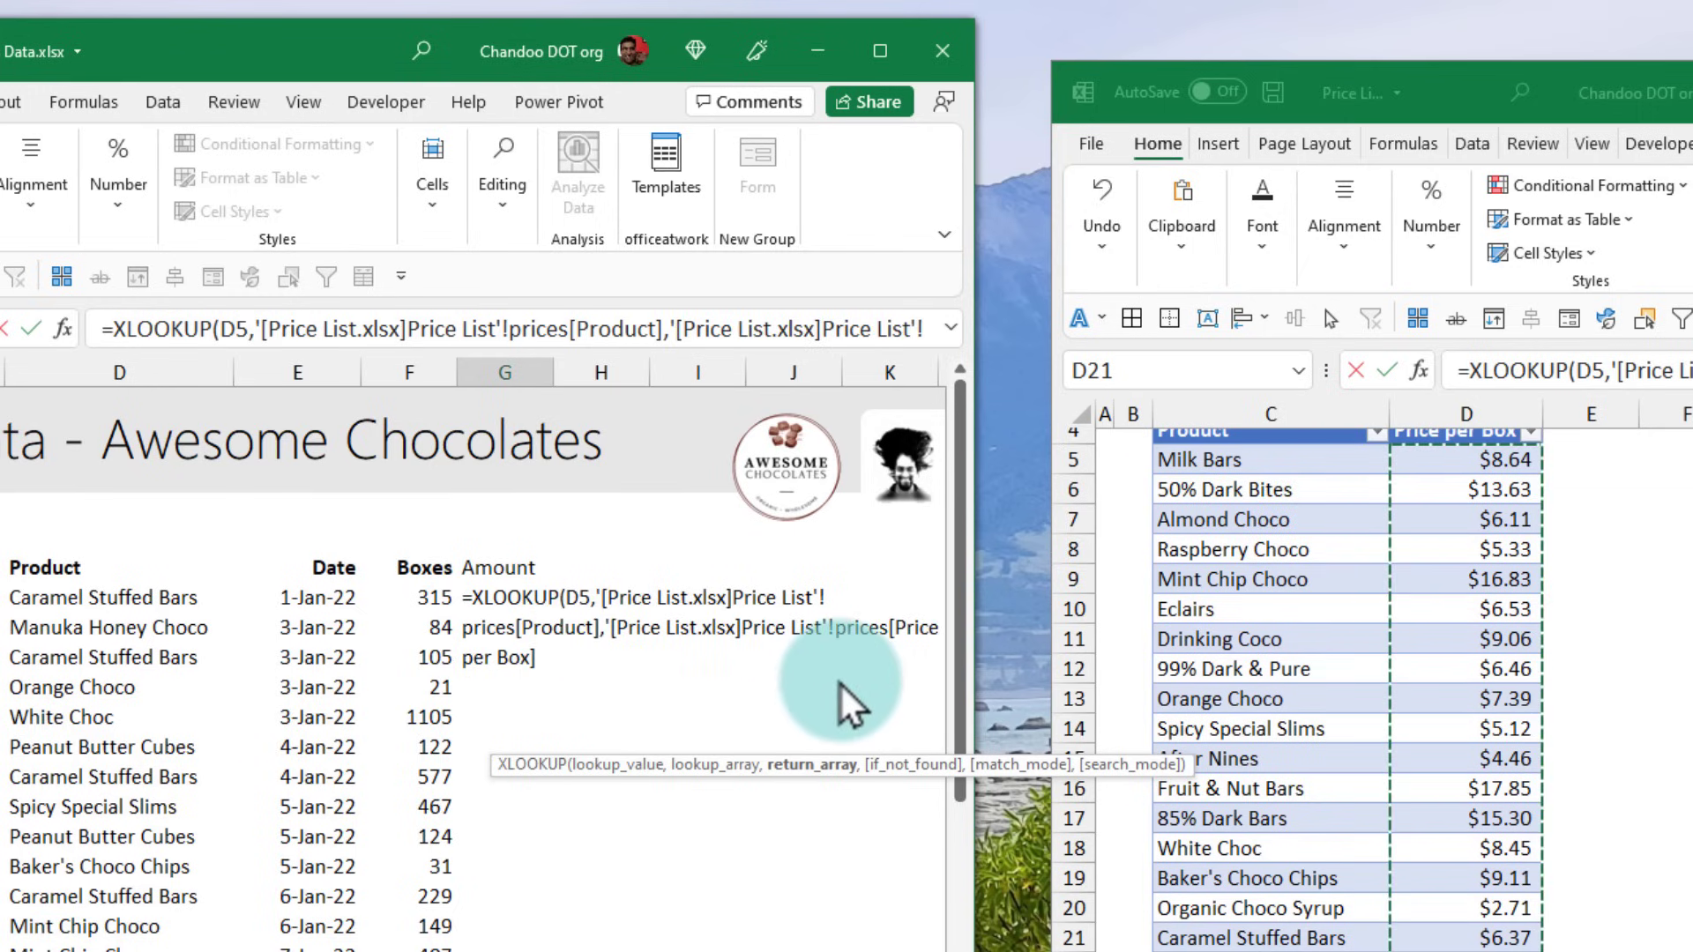
{"action": "type", "text": ")*"}
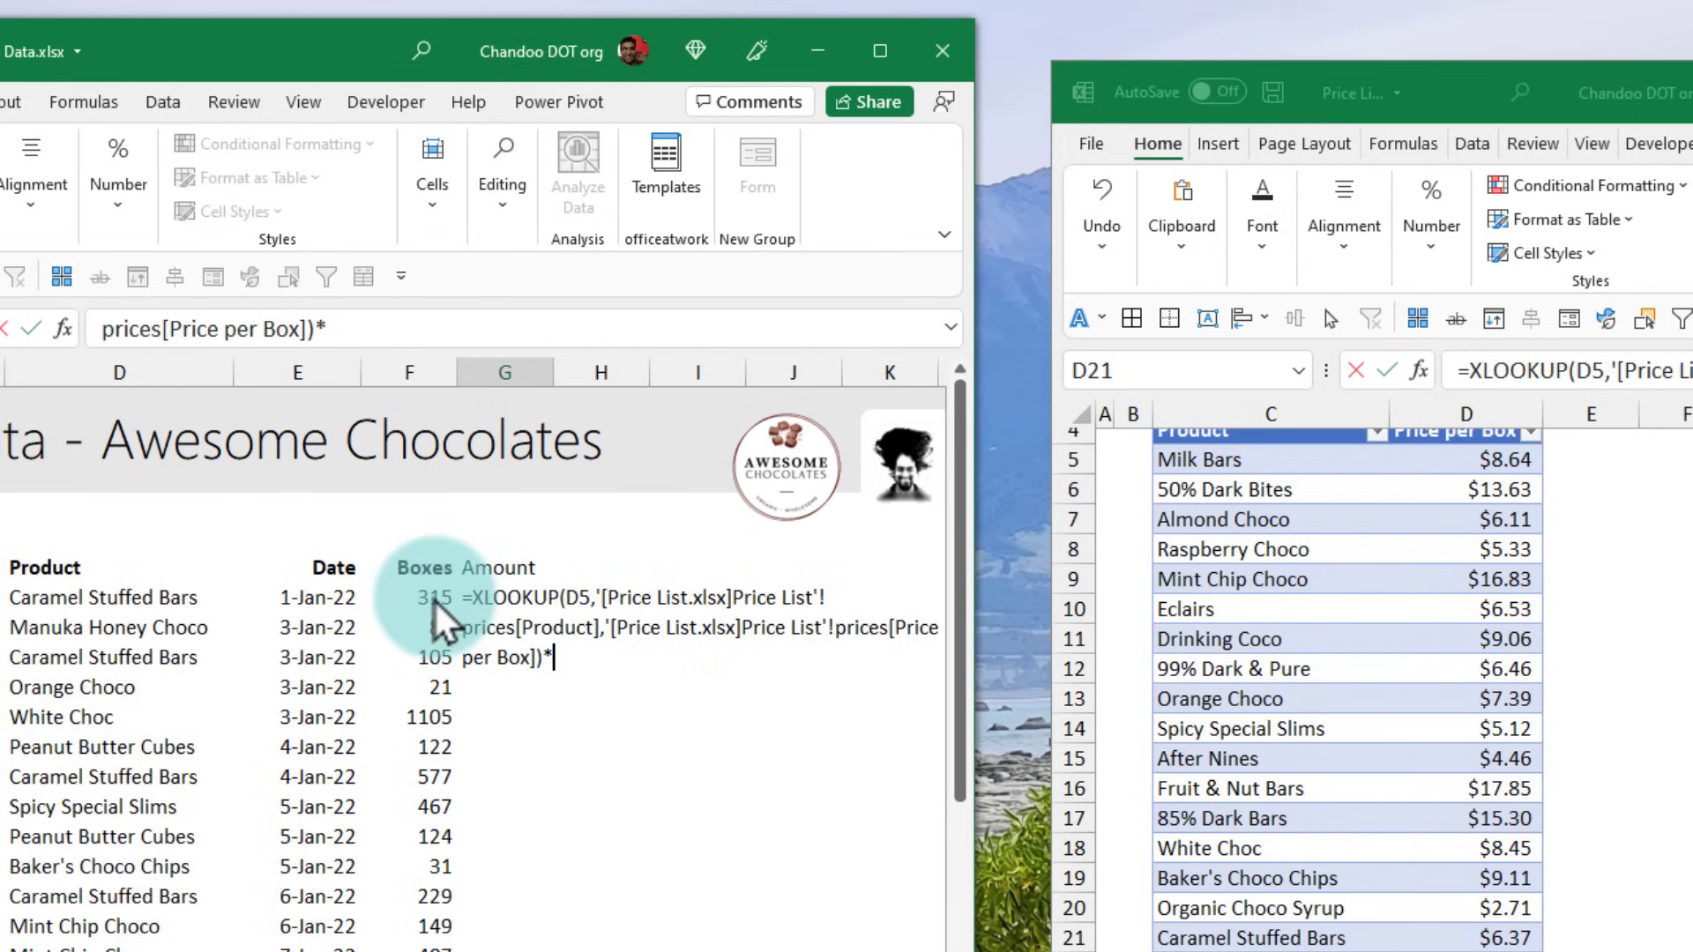
{"action": "key", "text": "Enter"}
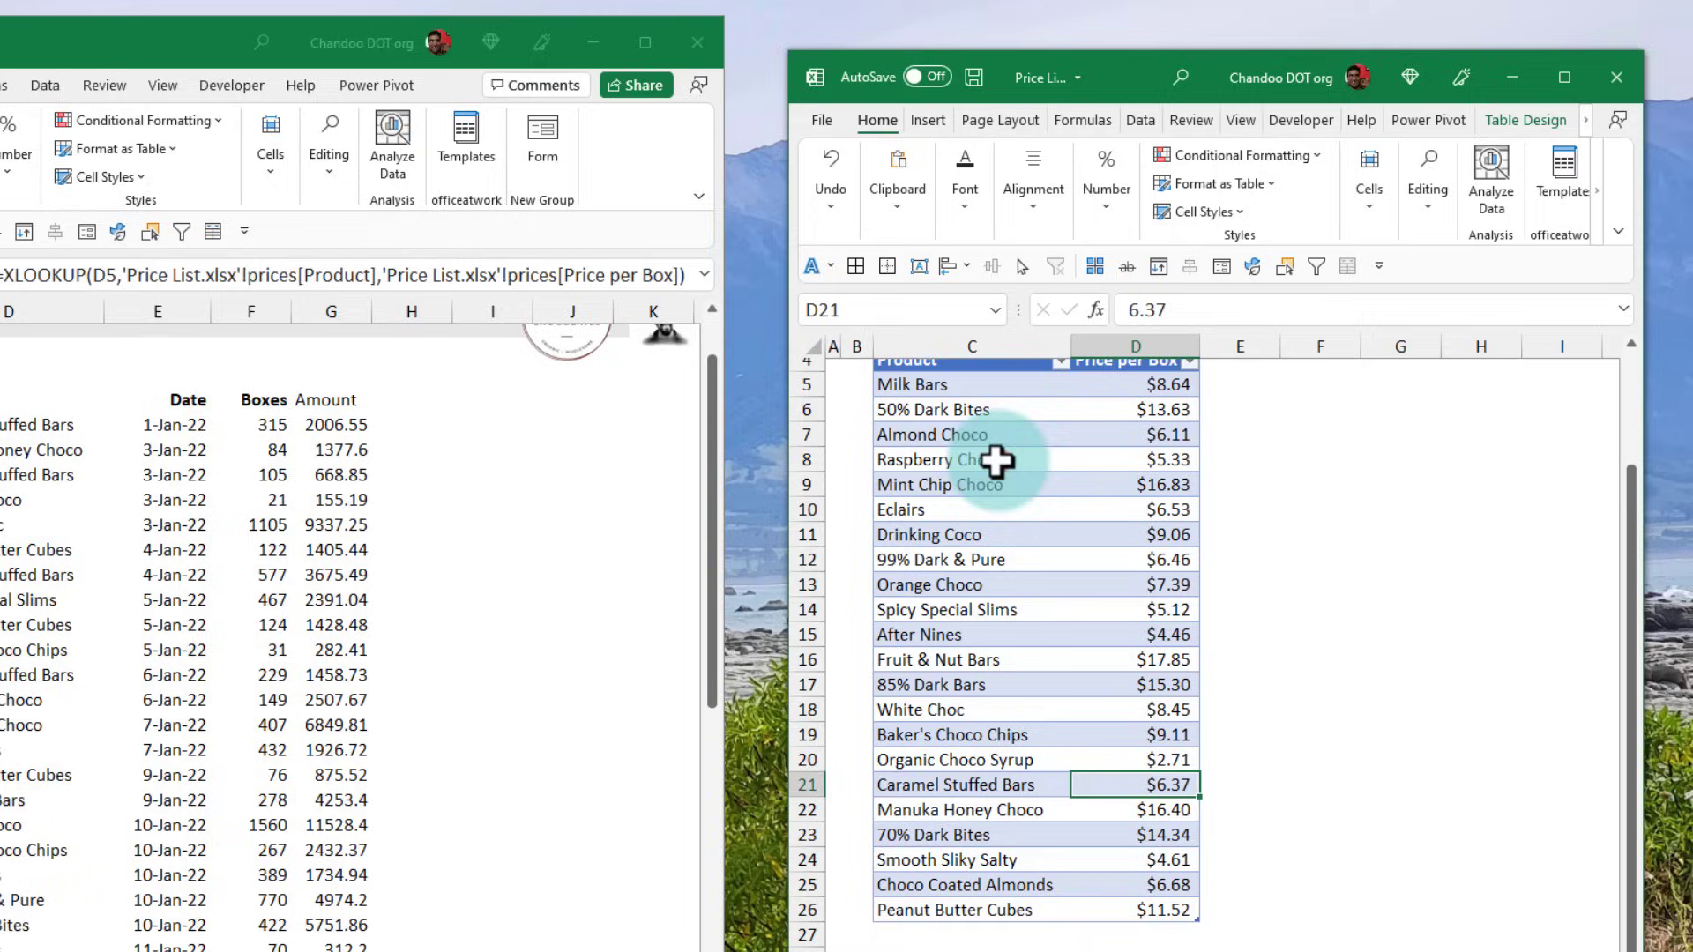
- Return to the Sales Data workbook, where the Amount formula now shows the full Price List file path
{"action": "left_click", "coordinate": [1616, 76]}
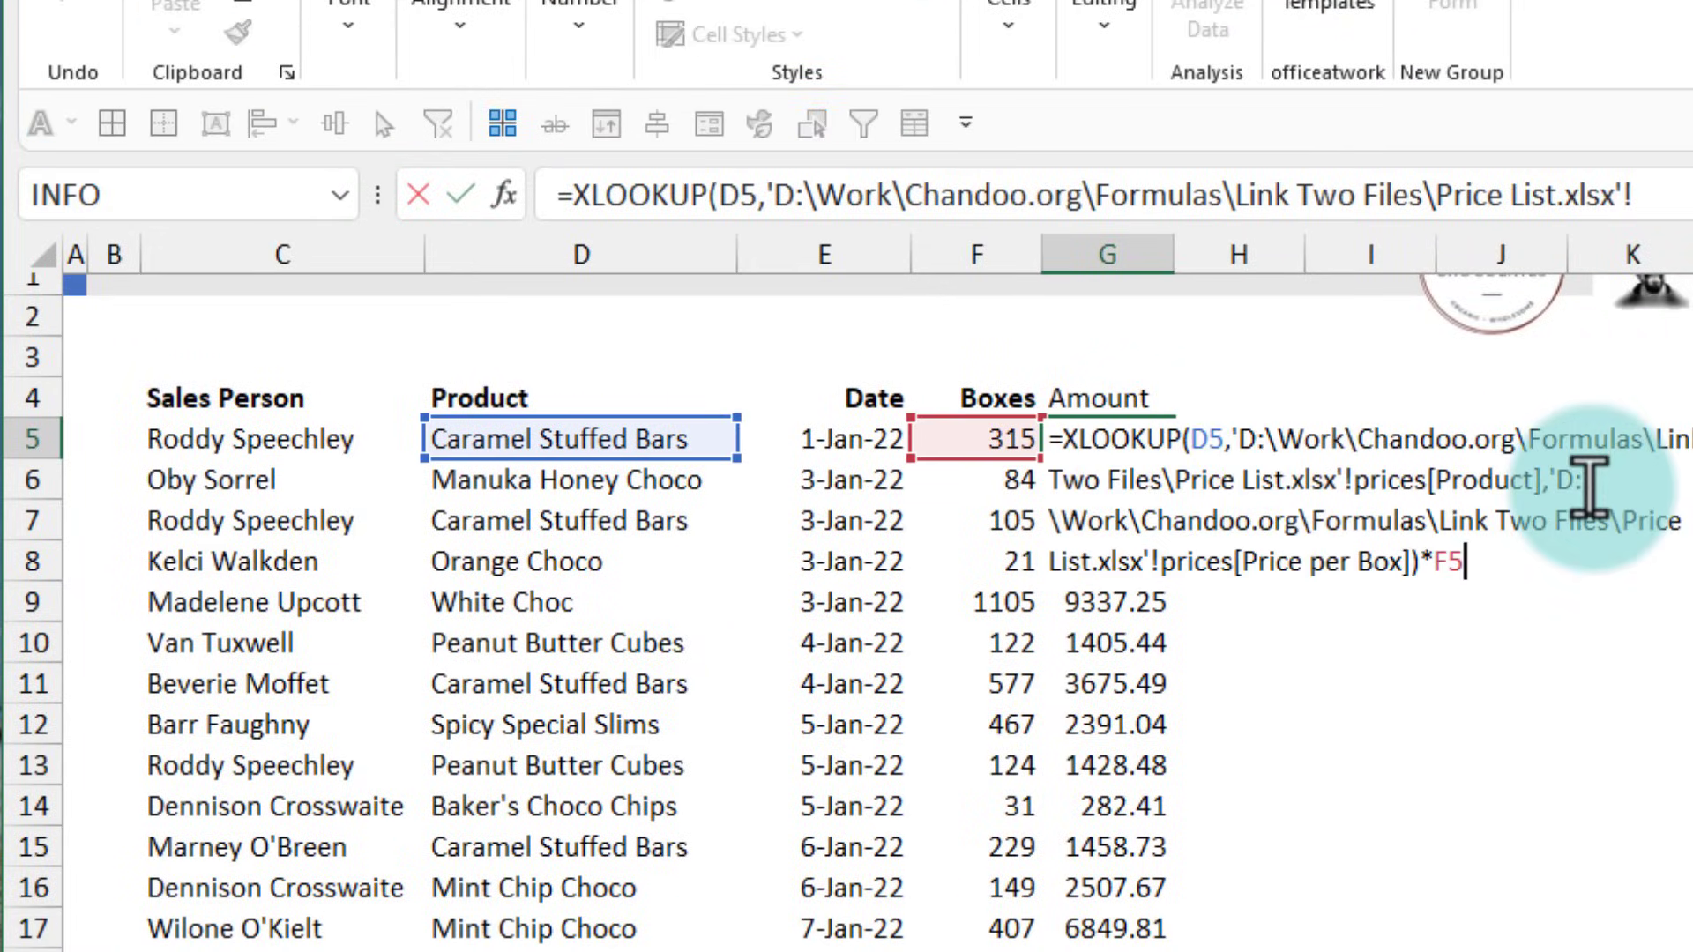
- Commit G5's full-path formula and inspect the resulting #REF! error
{"action": "key", "text": "enter"}
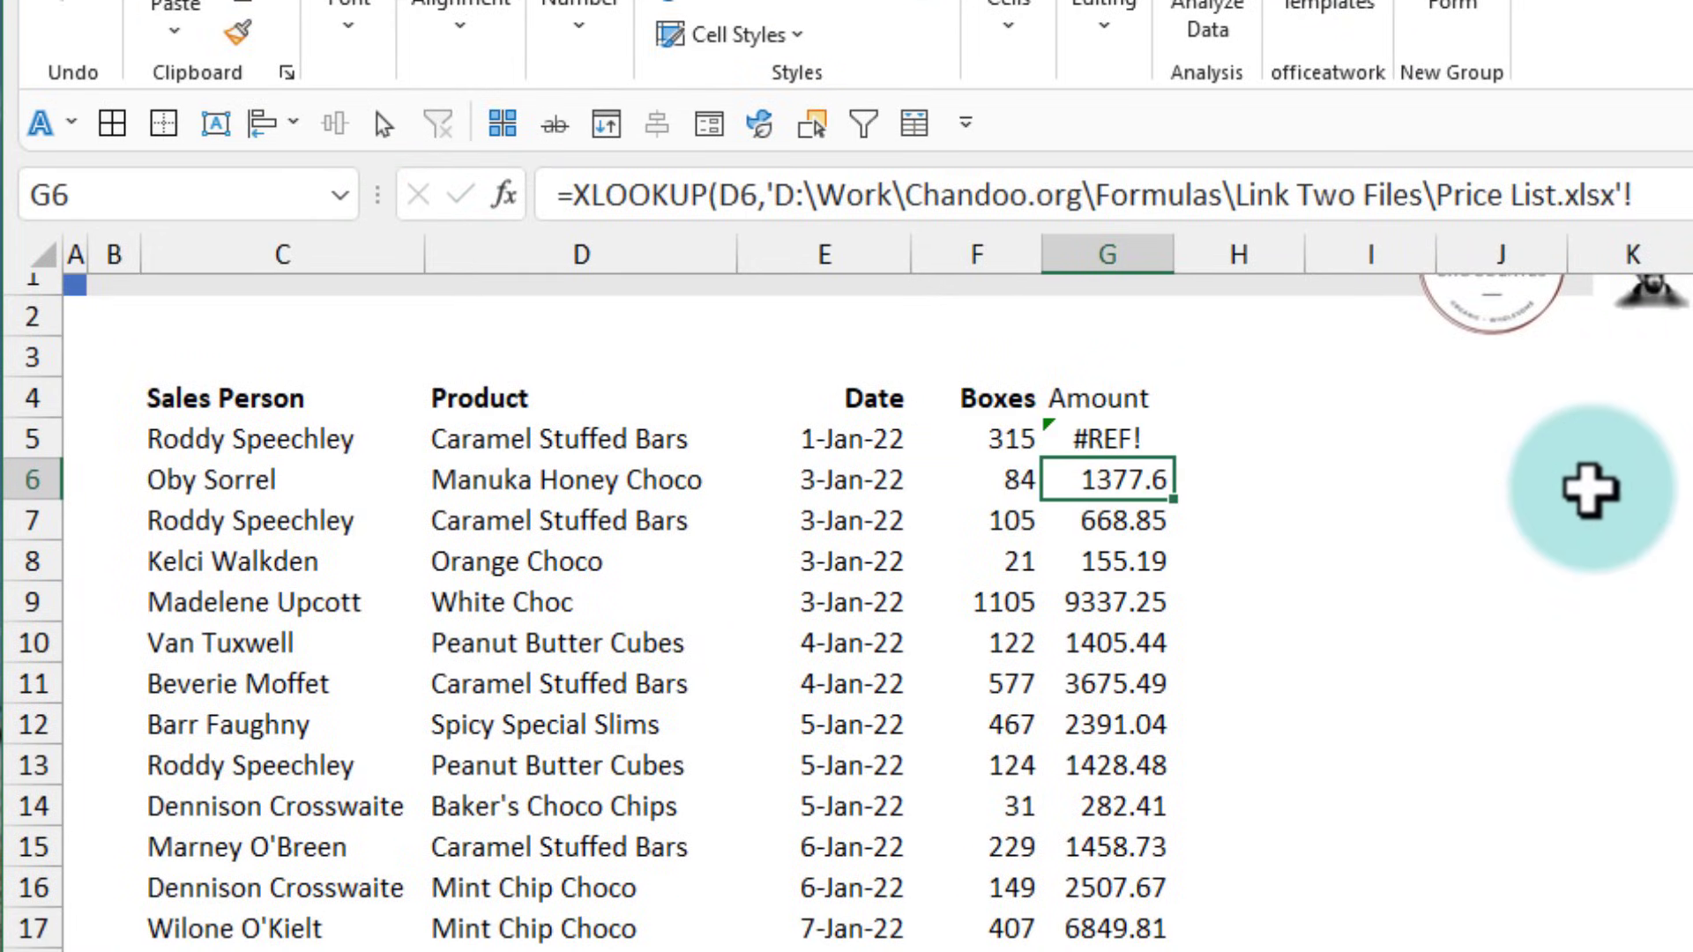
{"action": "left_click", "coordinate": [1104, 438]}
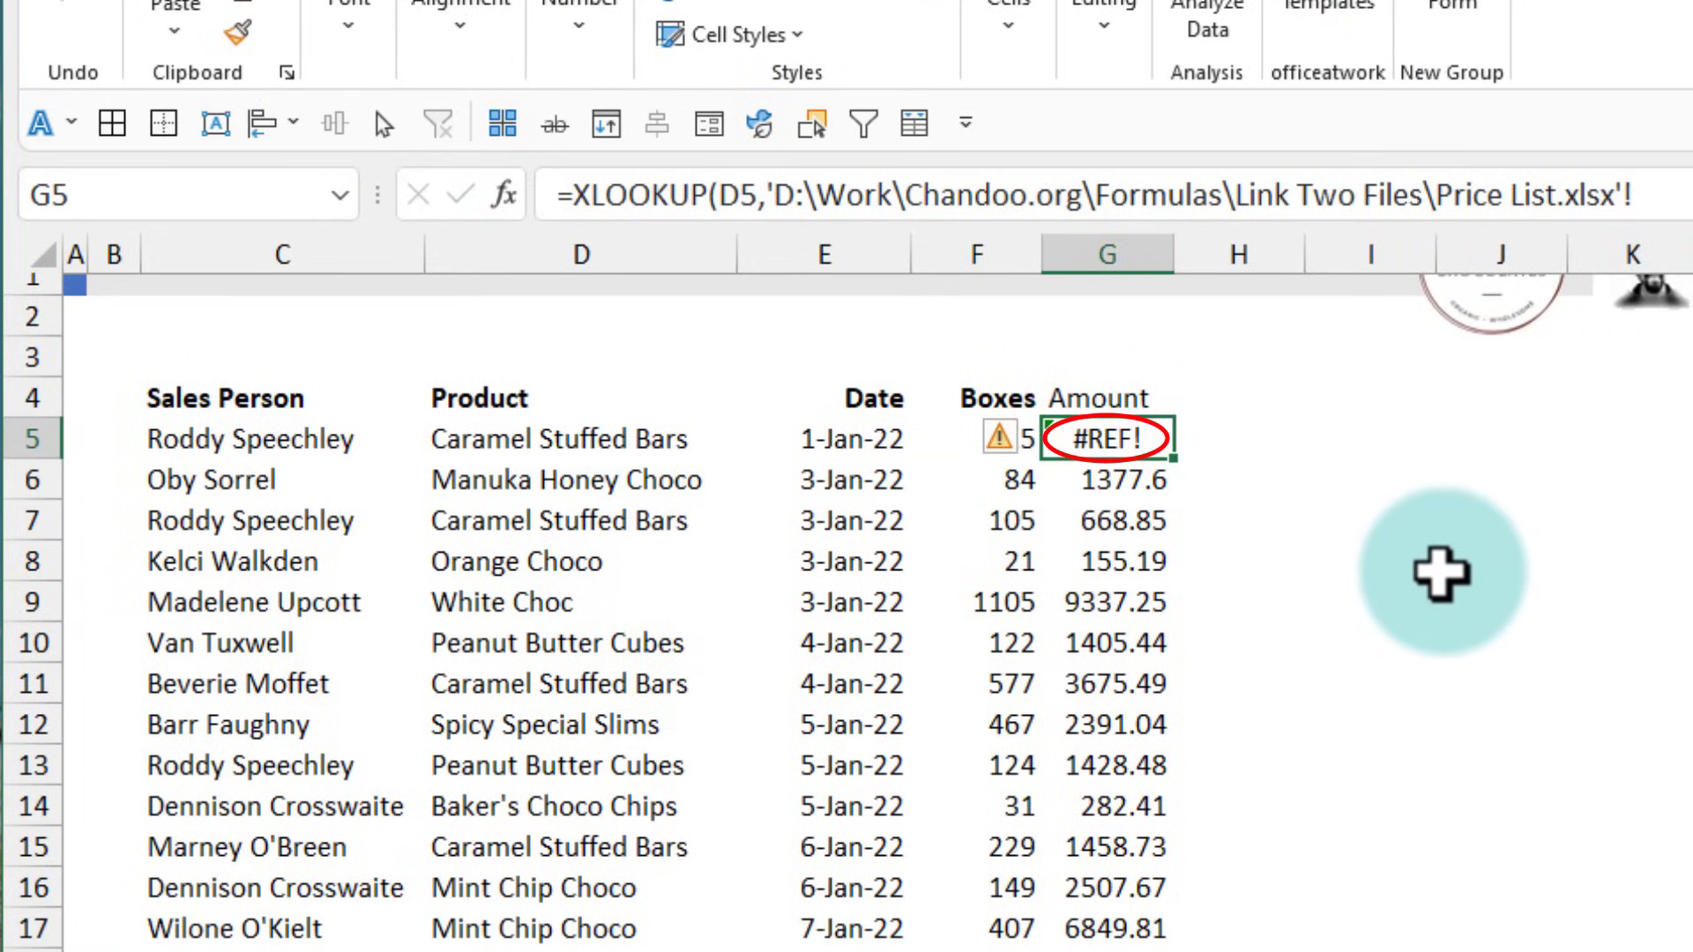